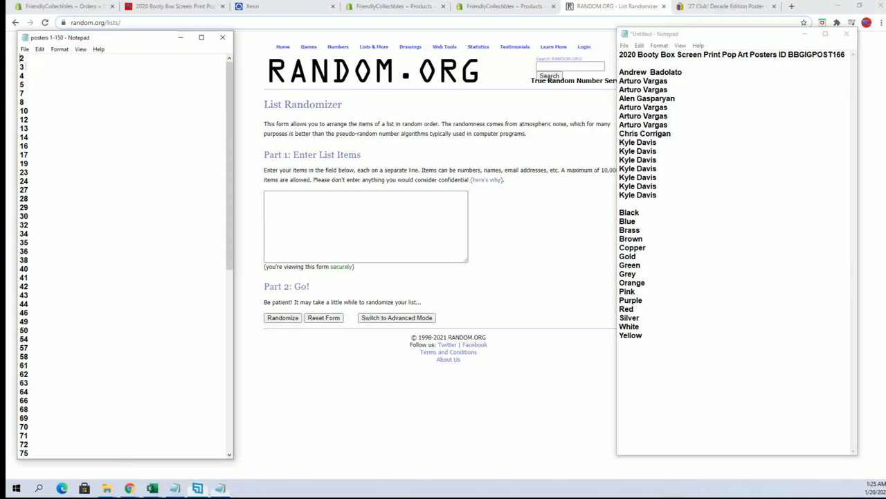
- Copy the poster tube numbers from the Notepad posters list for the randomizer
scroll("down", 3)
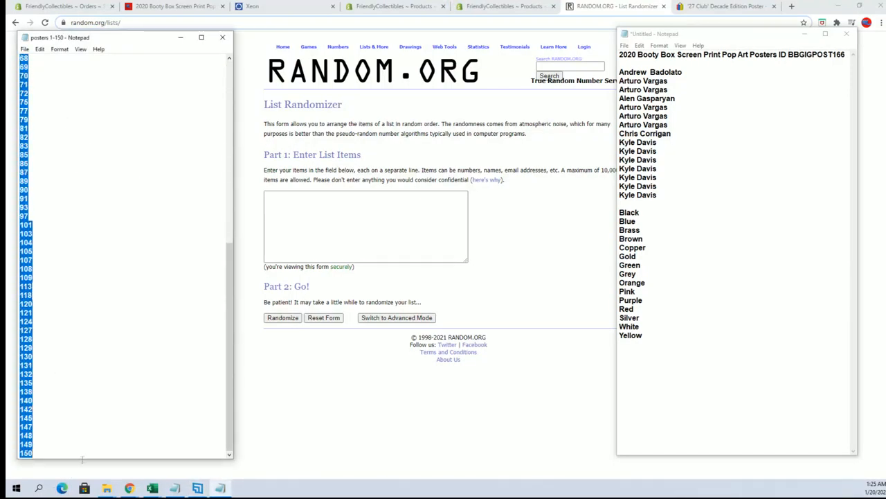
right_click(366, 227)
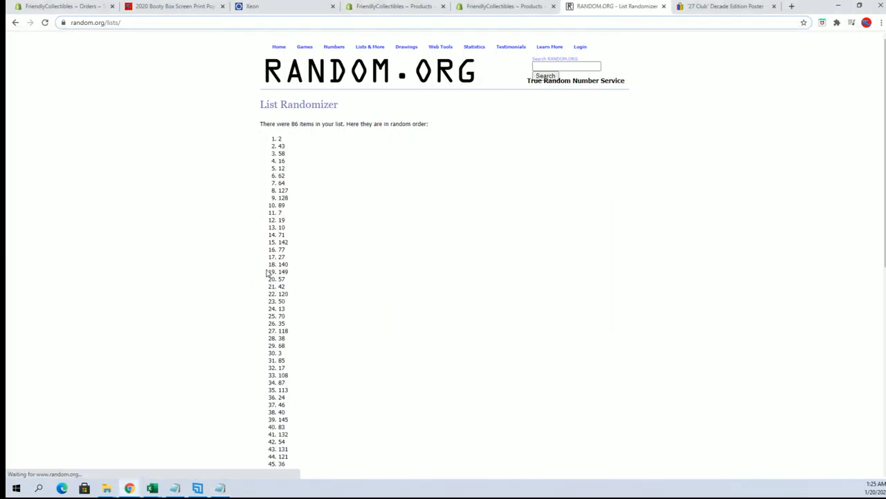
scroll("down", 3)
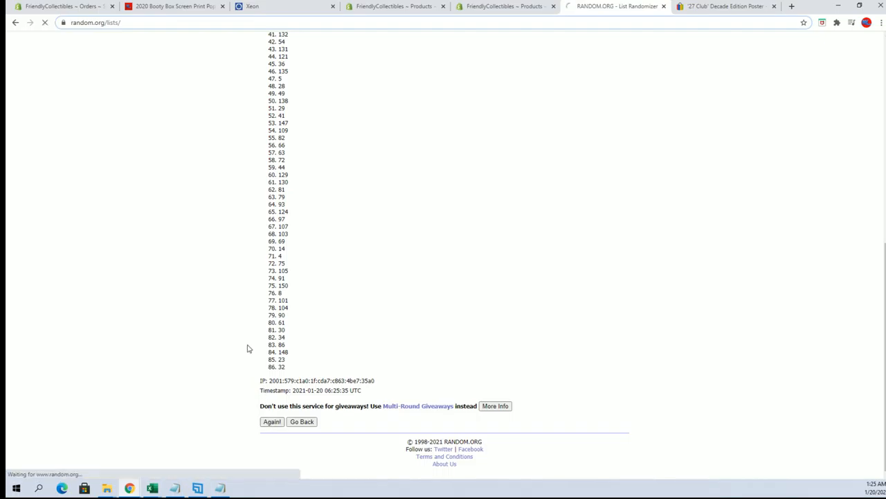
- Reshuffle the tube-number list on RANDOM.ORG seven times over using Again
left_click(272, 421)
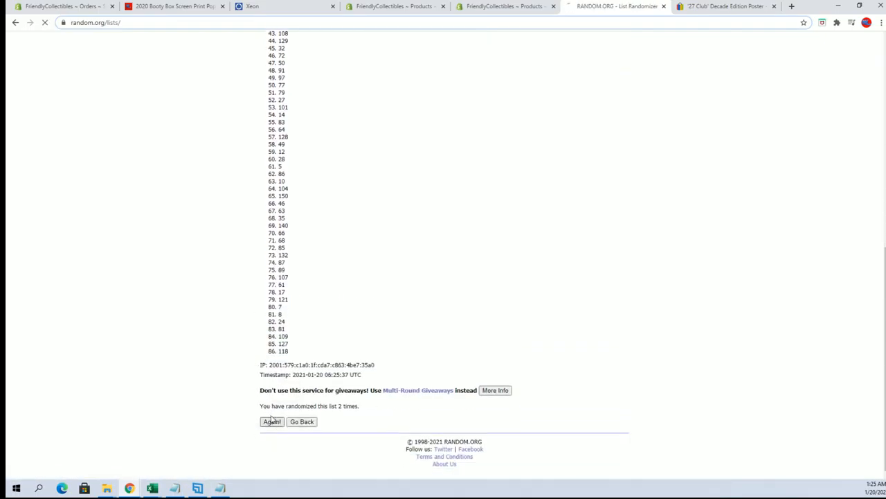
left_click(271, 421)
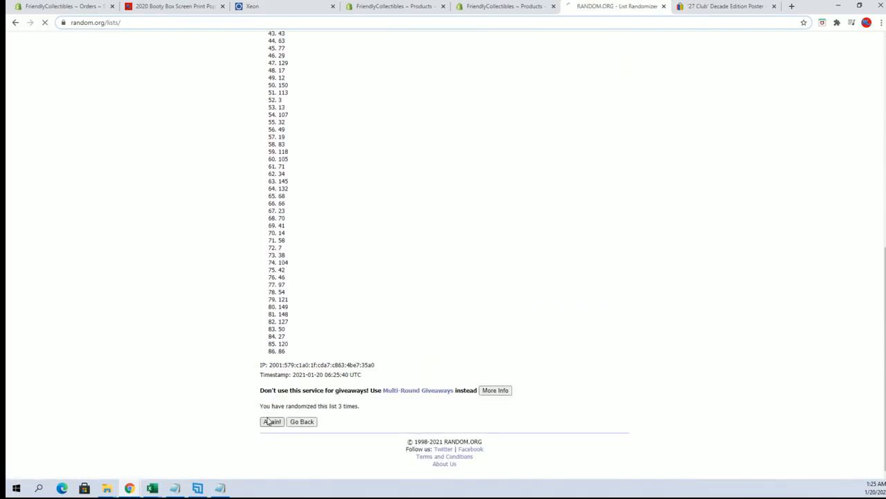
left_click(272, 421)
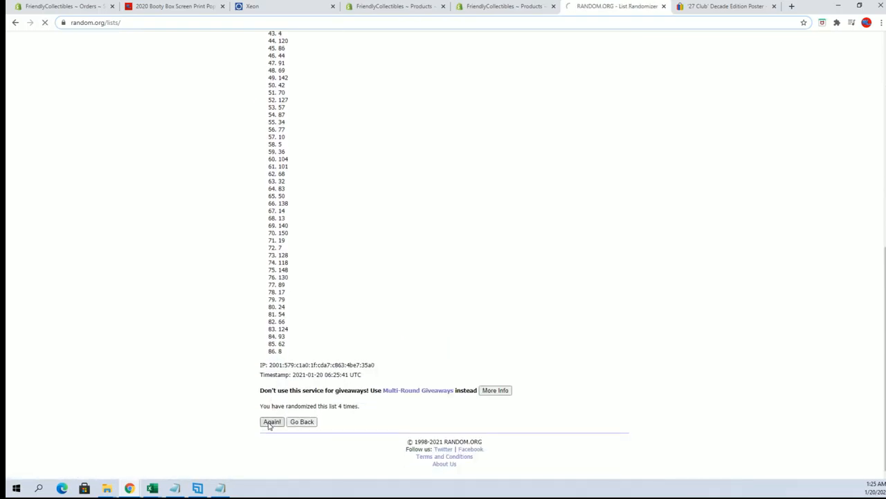
left_click(271, 421)
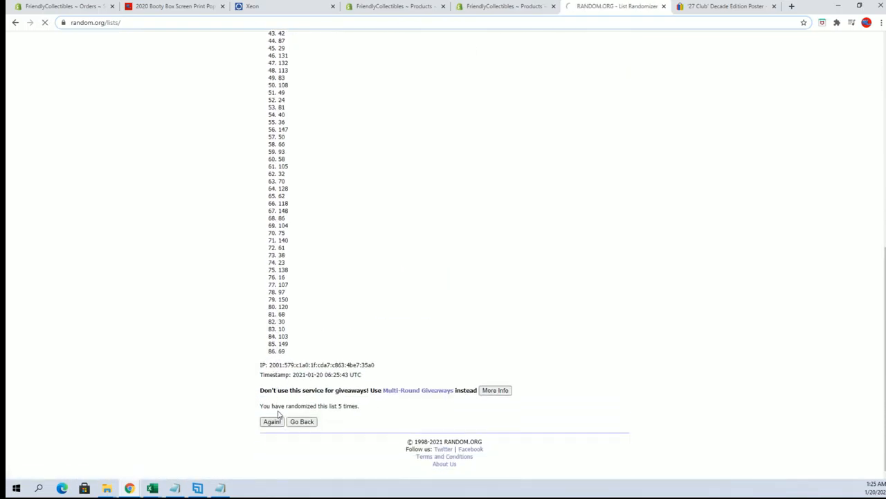
left_click(271, 421)
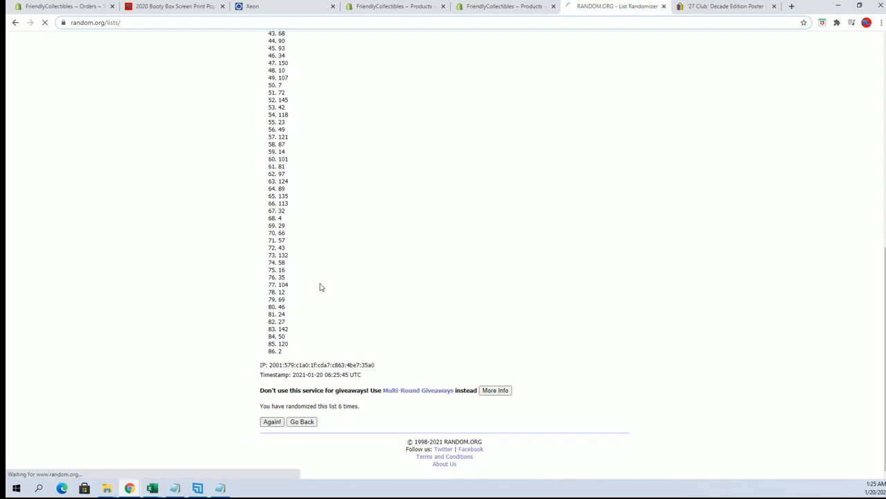
left_click(271, 421)
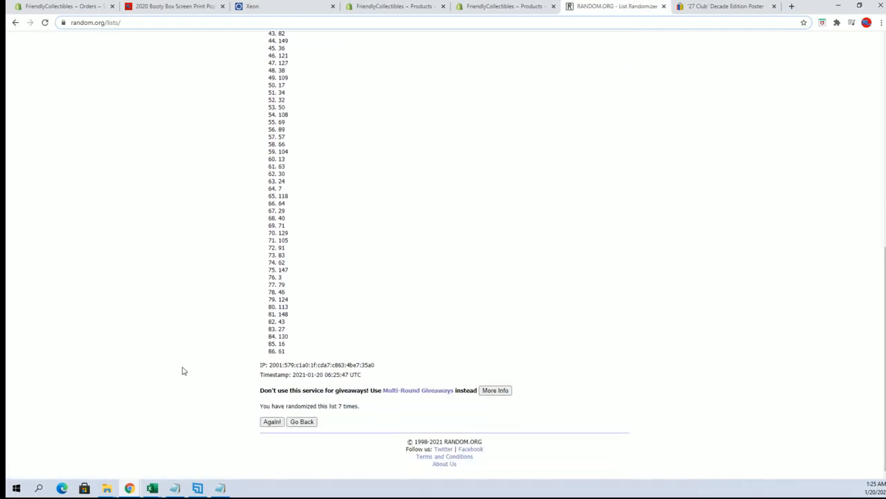
left_click(174, 487)
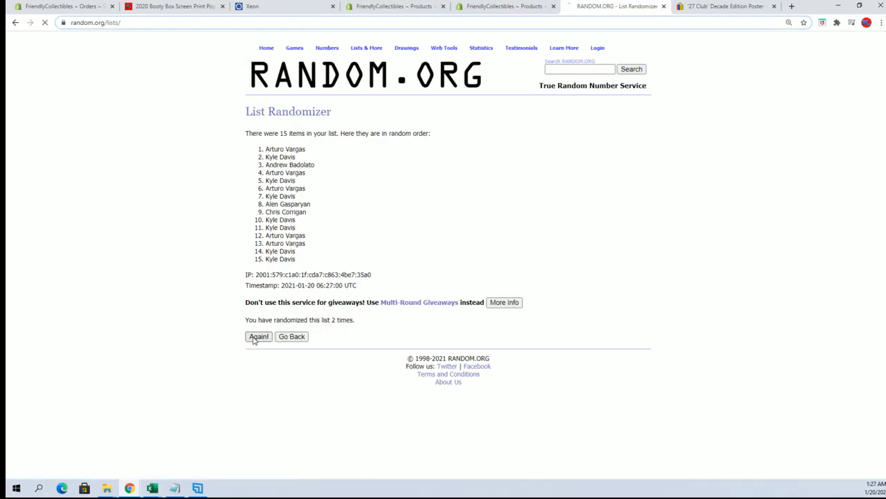
- Reshuffle the 15 owner names a few more times to reach the final random order
left_click(257, 336)
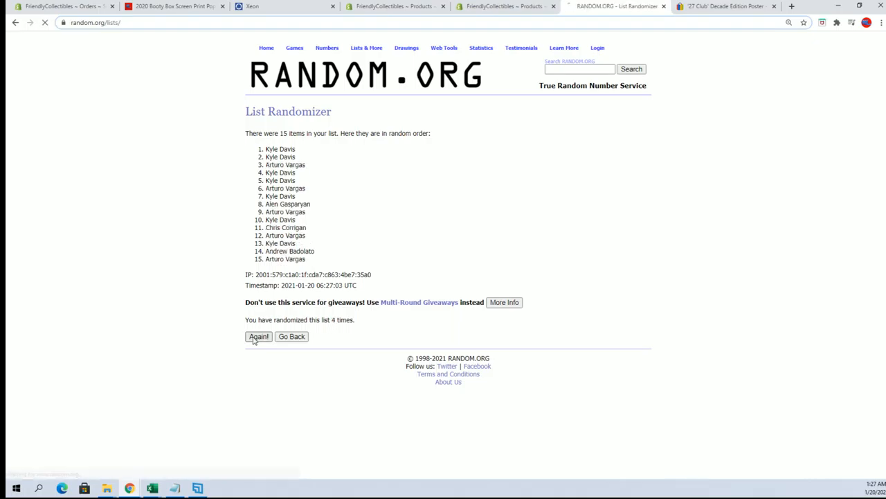
left_click(258, 337)
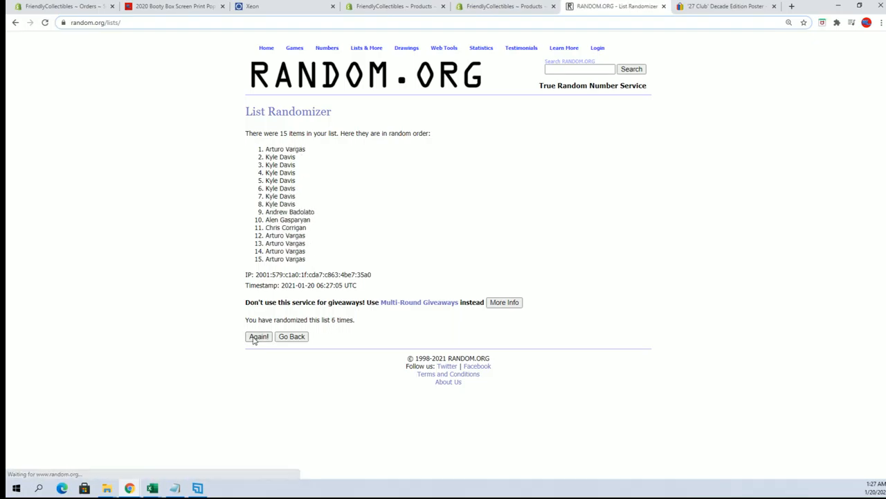
left_click(257, 337)
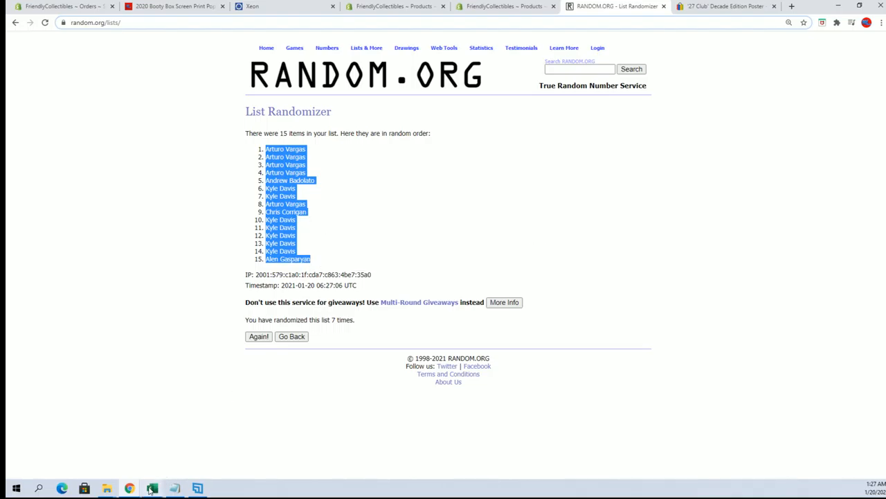
- Paste the shuffled owner names as plain text into the OWNERS column at A2 in Excel
left_click(152, 487)
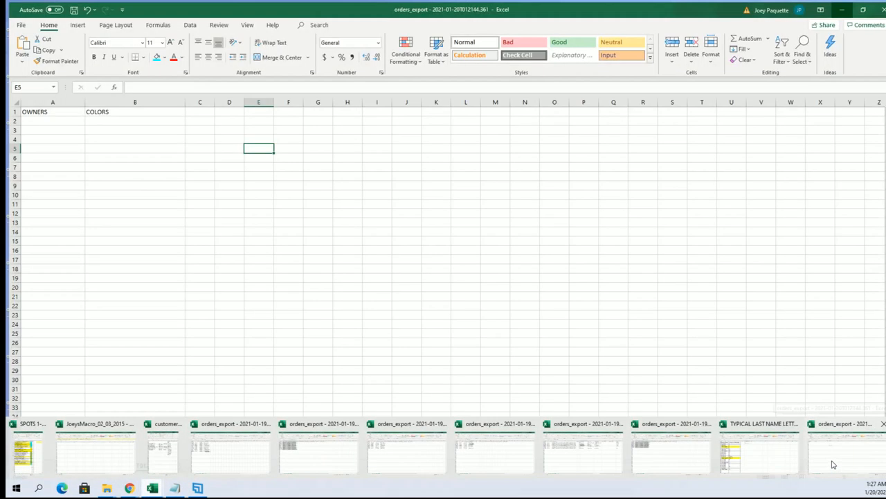
right_click(31, 108)
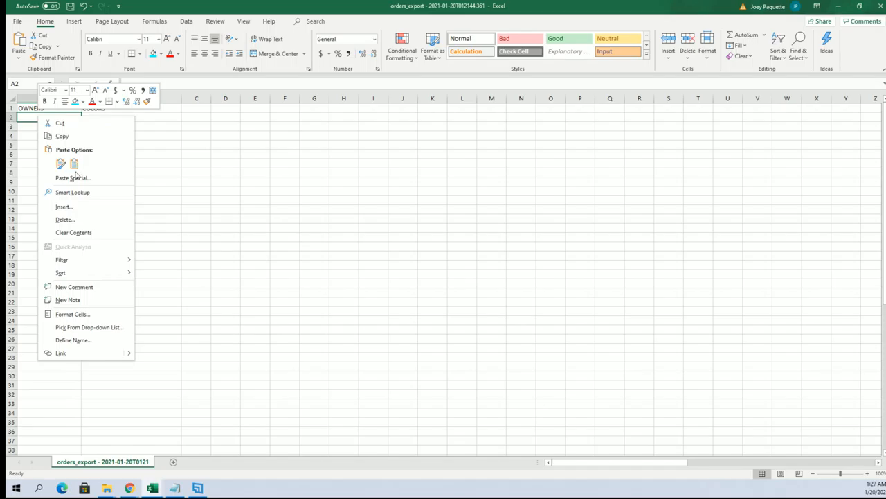
left_click(72, 177)
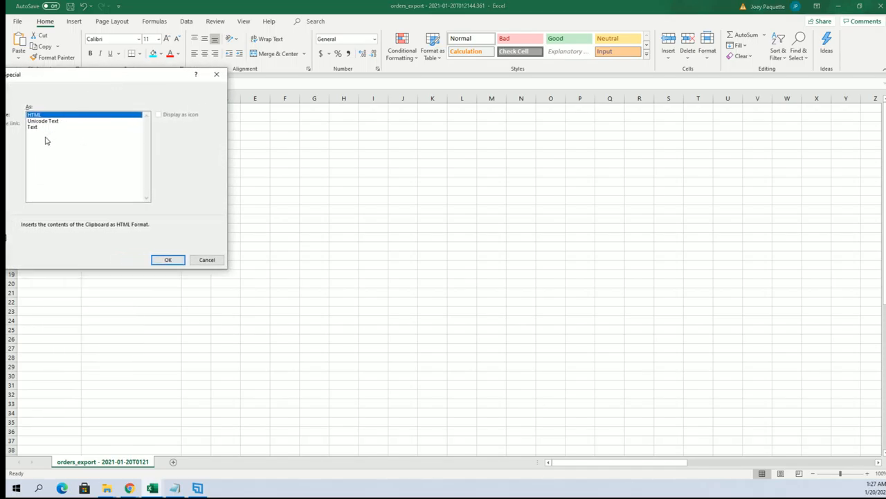
left_click(167, 259)
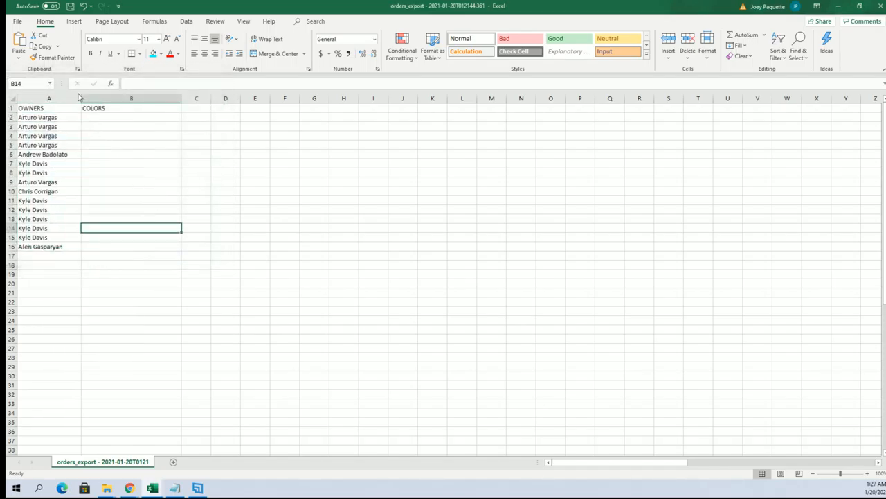
left_click(119, 116)
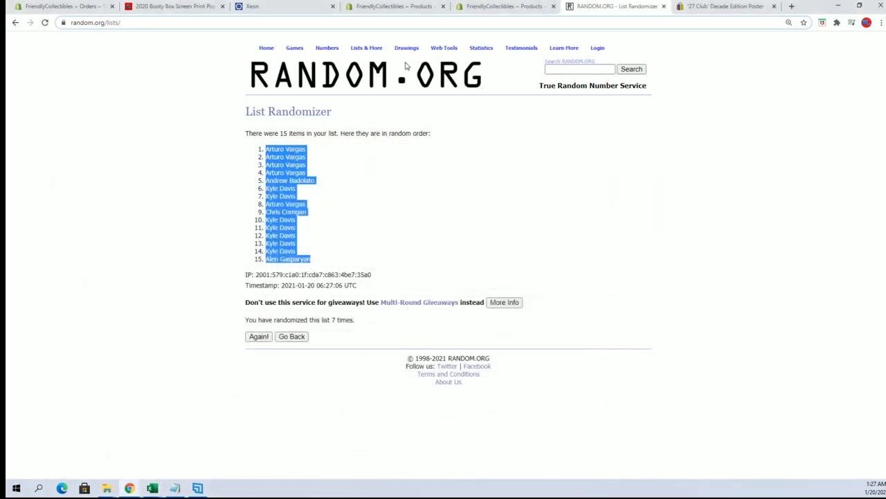
- Copy the 15 poster colours into a fresh list and shuffle them into random order five times
left_click(291, 336)
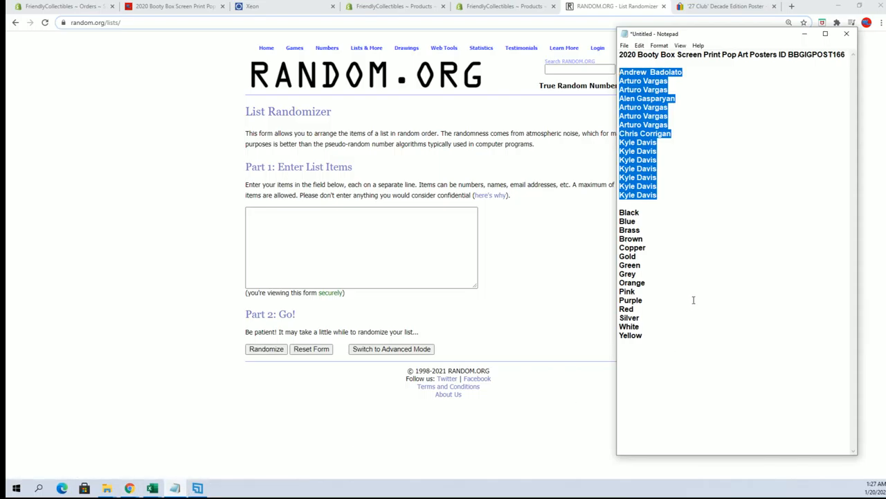
right_click(629, 214)
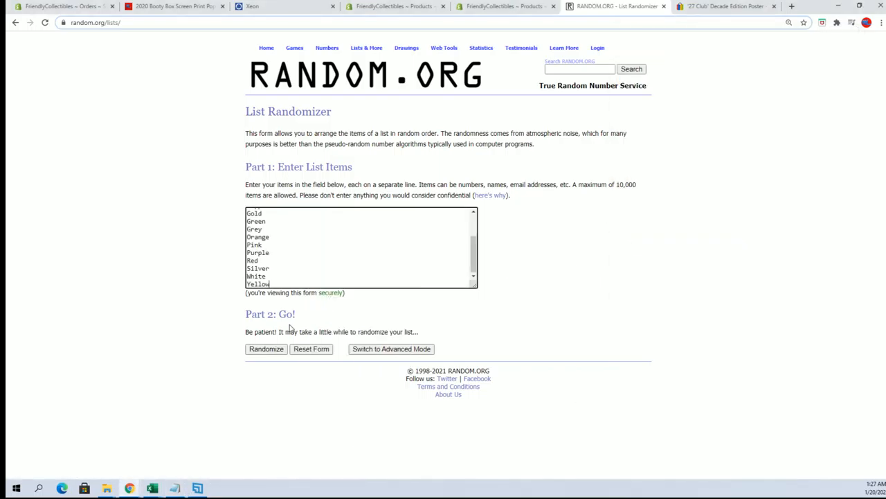
left_click(266, 349)
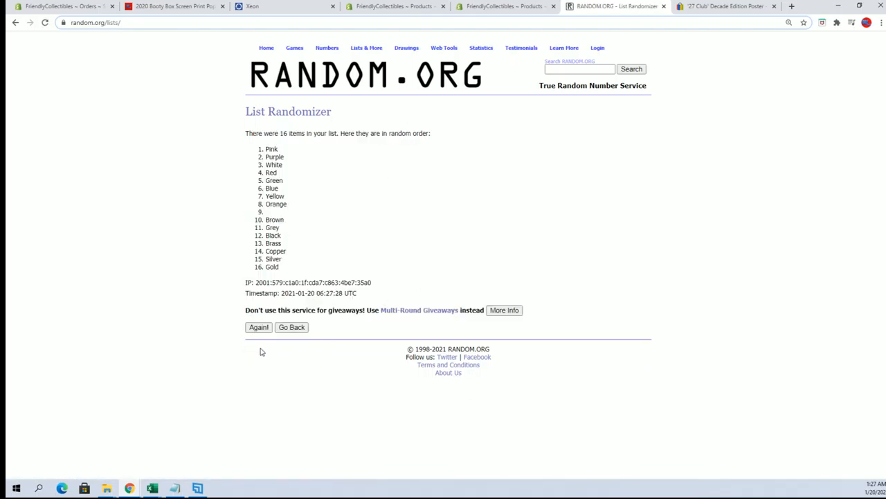
left_click(258, 327)
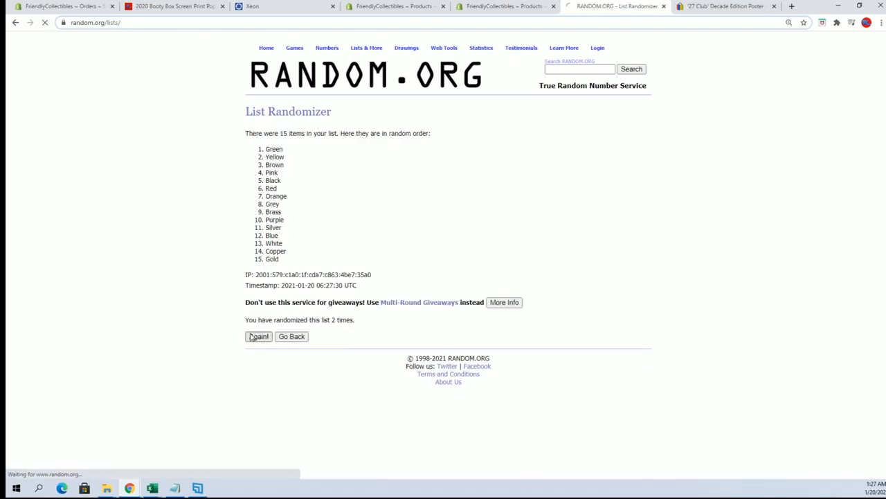
left_click(258, 337)
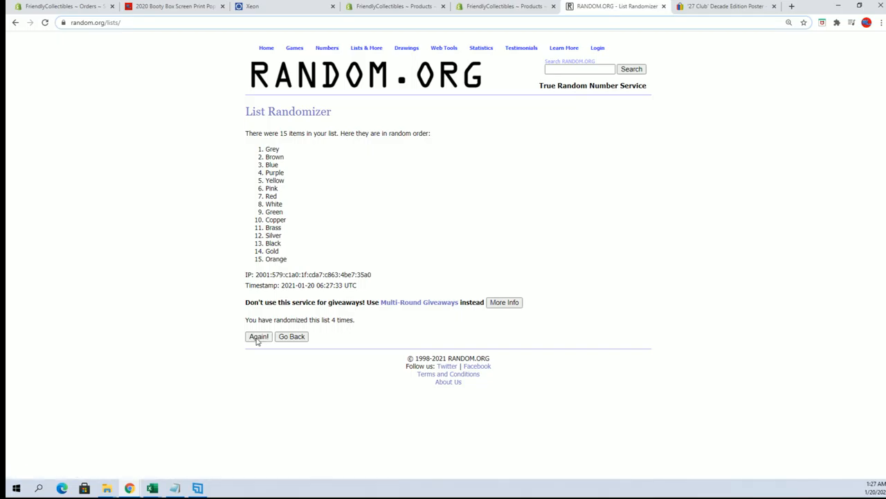
left_click(258, 337)
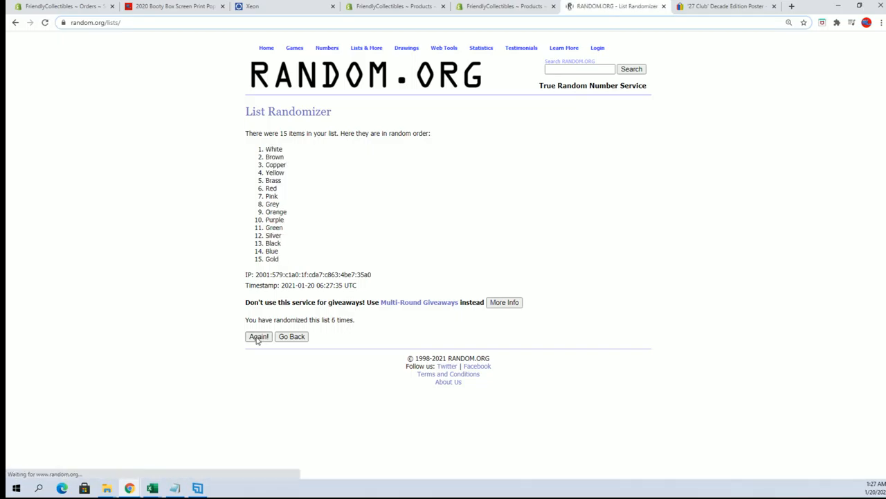
left_click(258, 337)
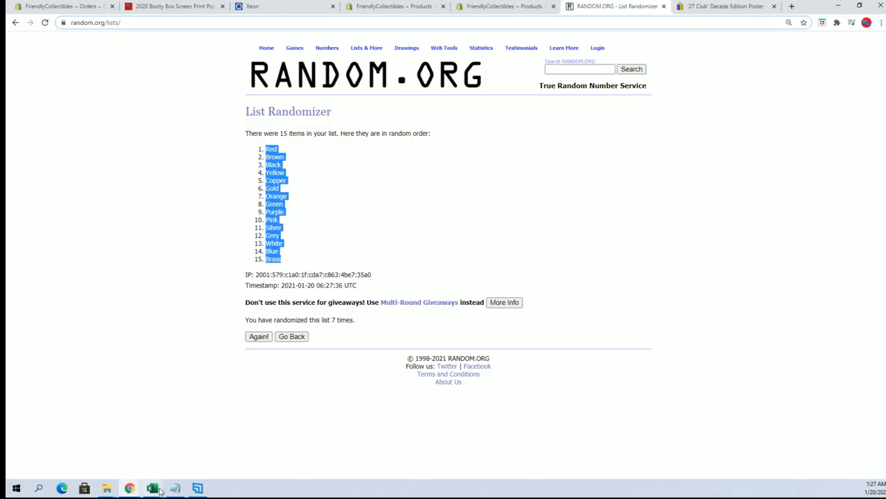
- Paste the shuffled colours as plain text into the COLORS column beside the owners in Excel
left_click(152, 488)
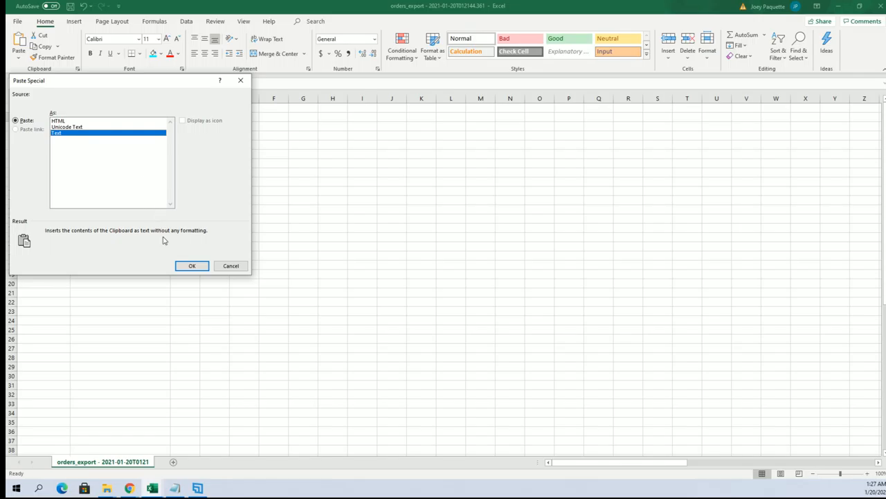
left_click(191, 266)
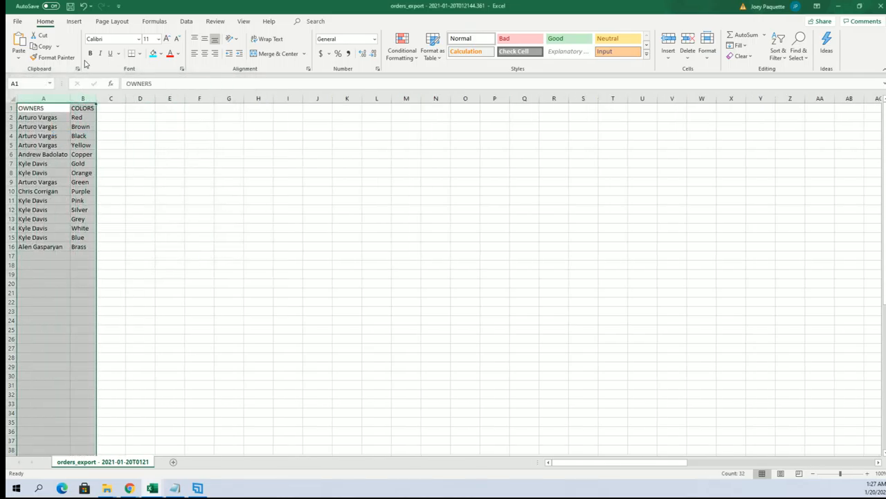
left_click(229, 145)
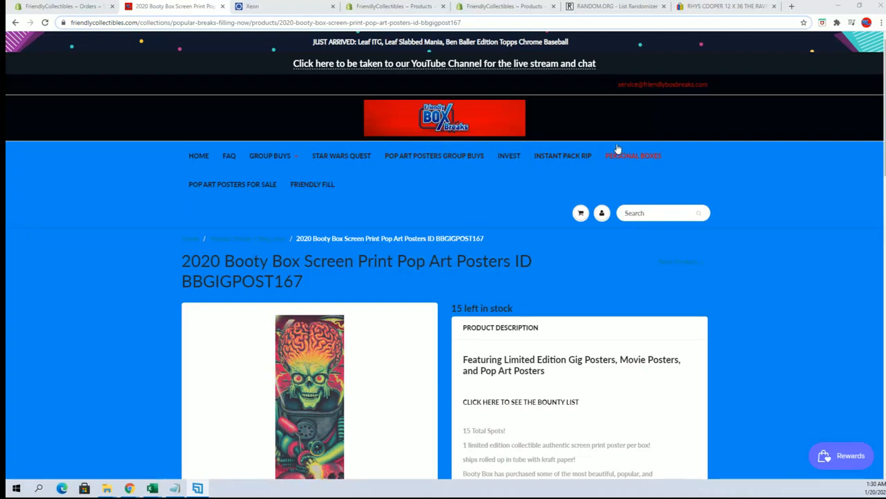
mouse_move(612, 155)
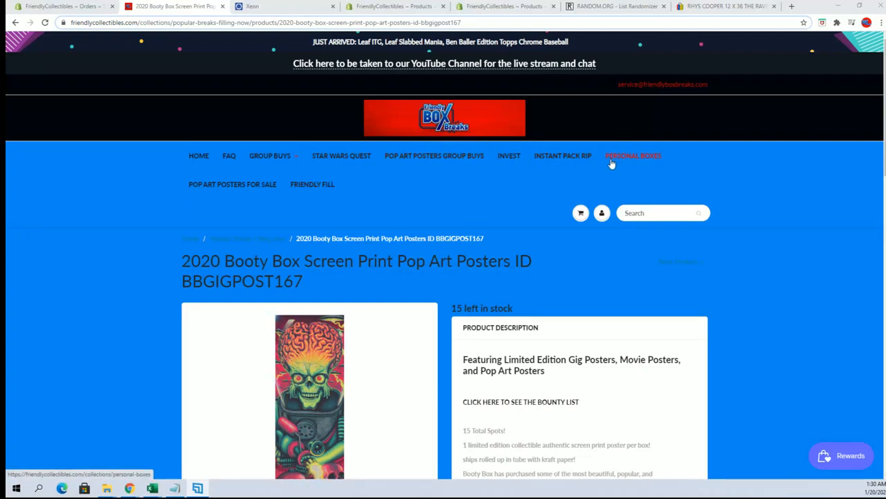
- Browse through the Collectible Posters collection page on FriendlyCollectibles
left_click(435, 155)
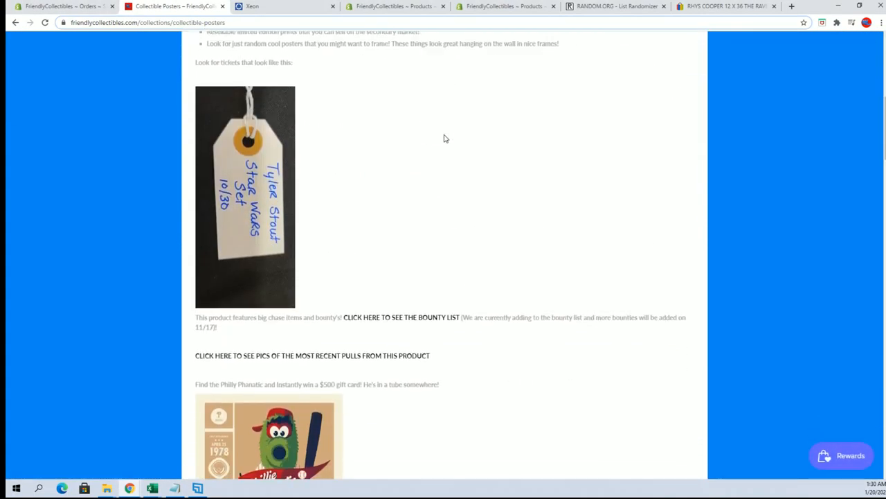
scroll("down", 3)
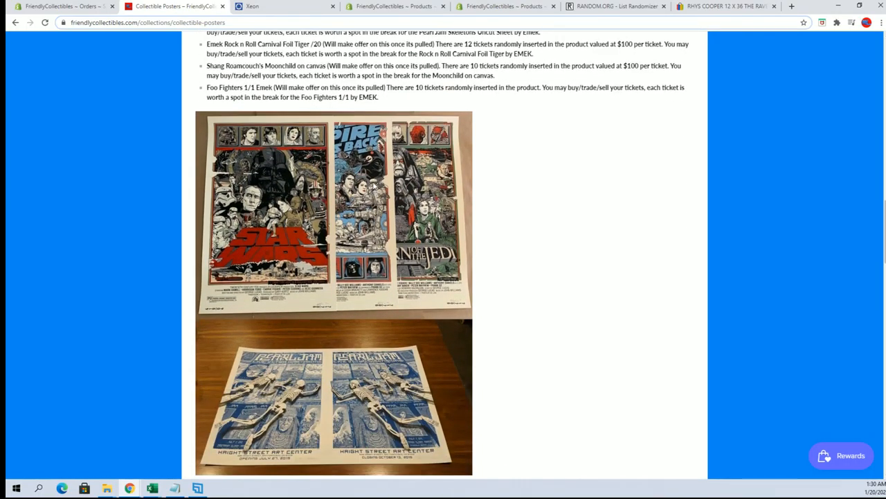
scroll("down", 3)
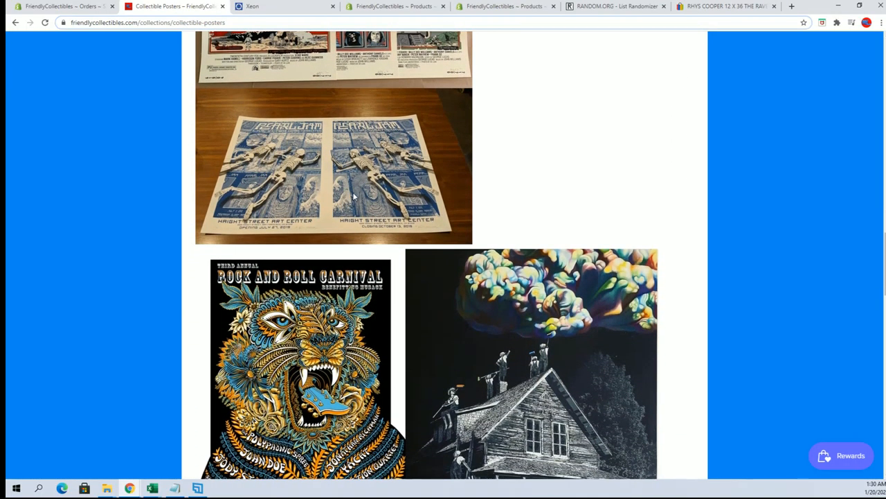
scroll("down", 3)
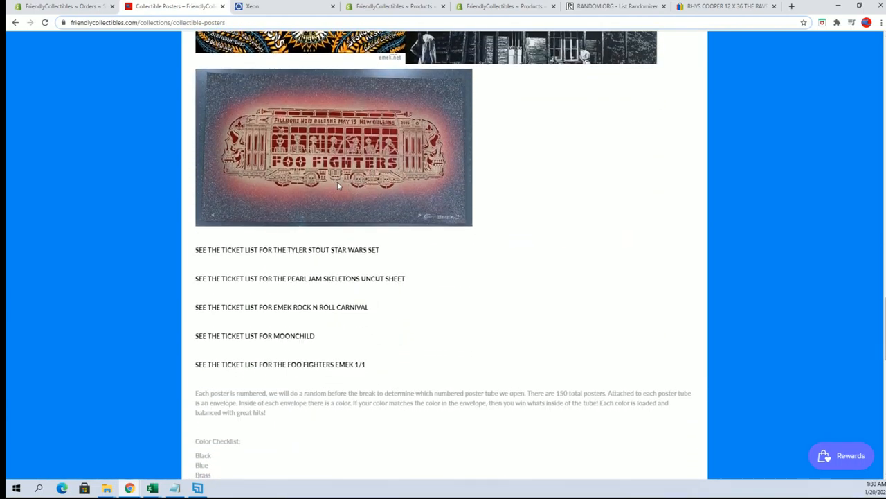
scroll("down", 3)
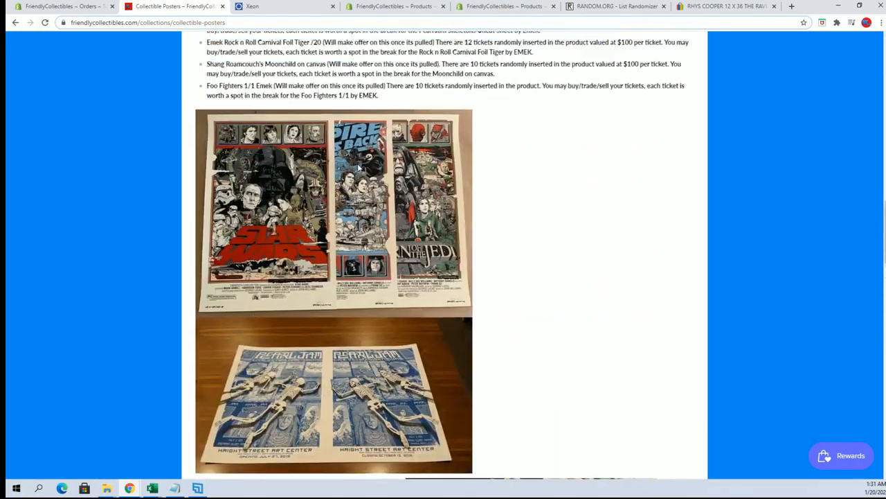
scroll("up", 3)
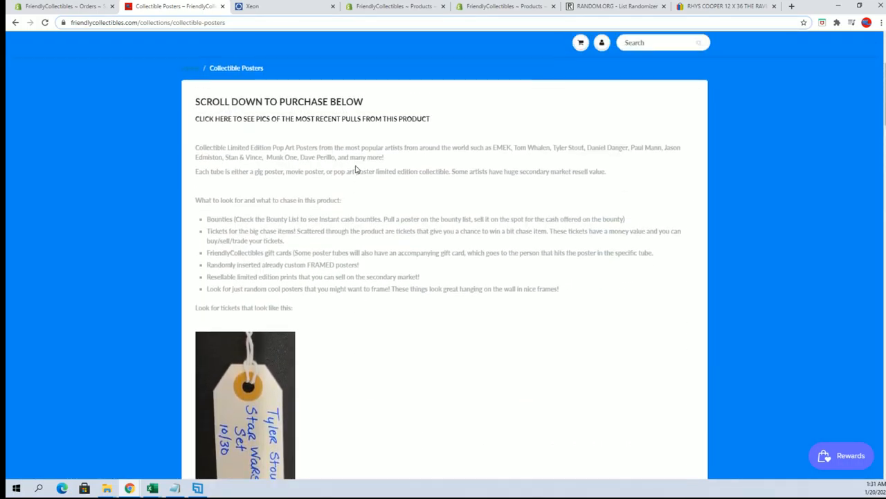
scroll("up", 3)
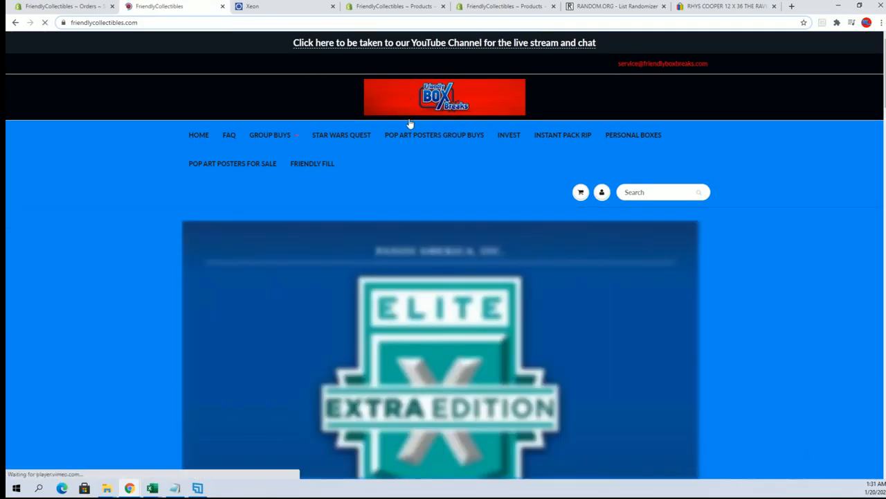
- Return toward the store's home page and scroll through its group buy and pack rip listings
scroll("down", 3)
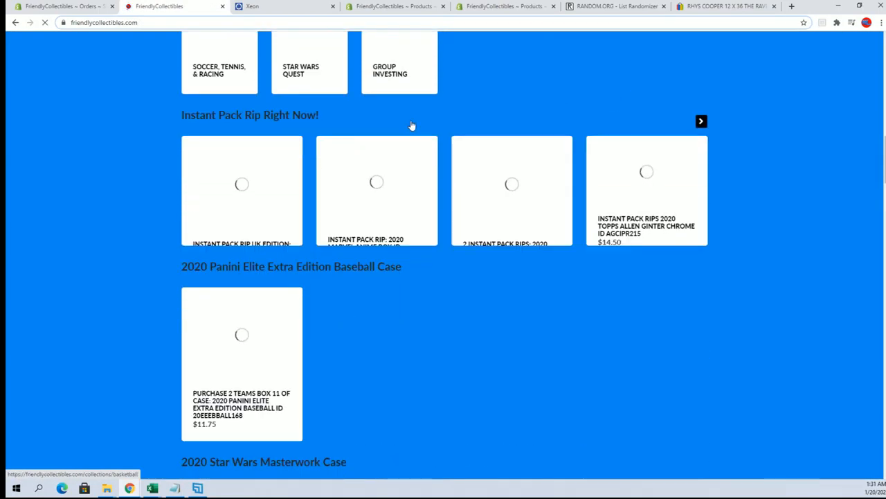
scroll("down", 3)
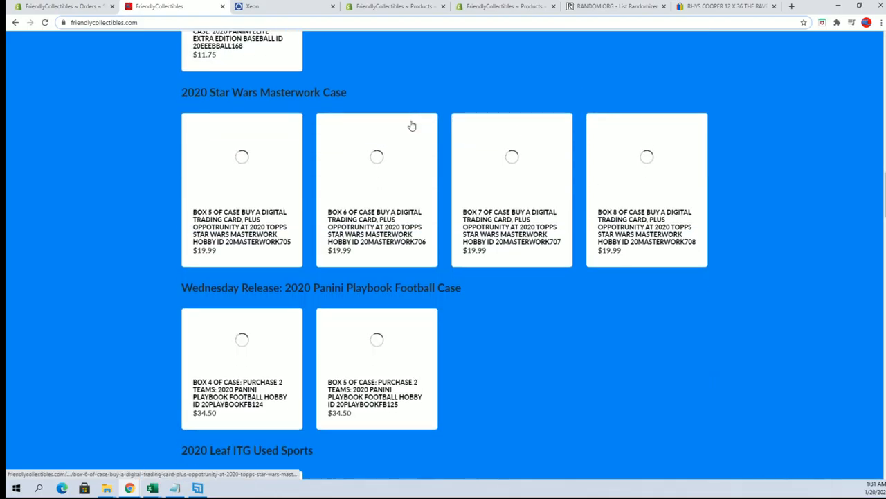
scroll("down", 3)
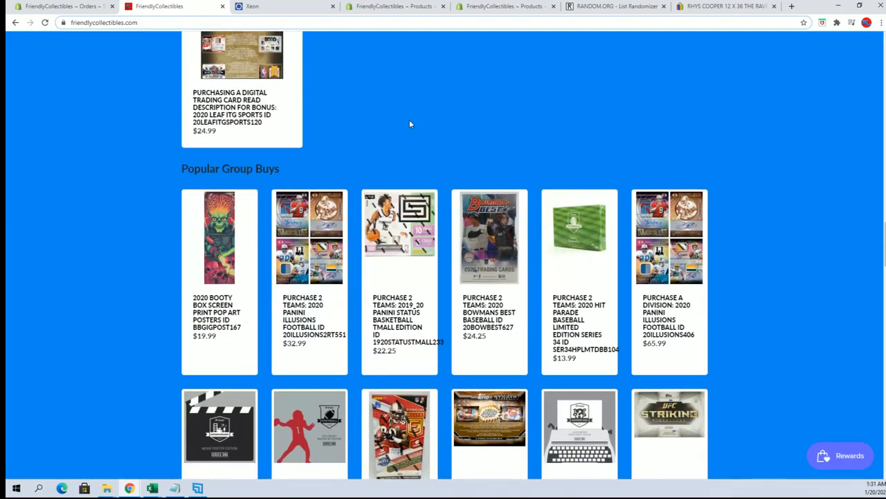
scroll("up", 3)
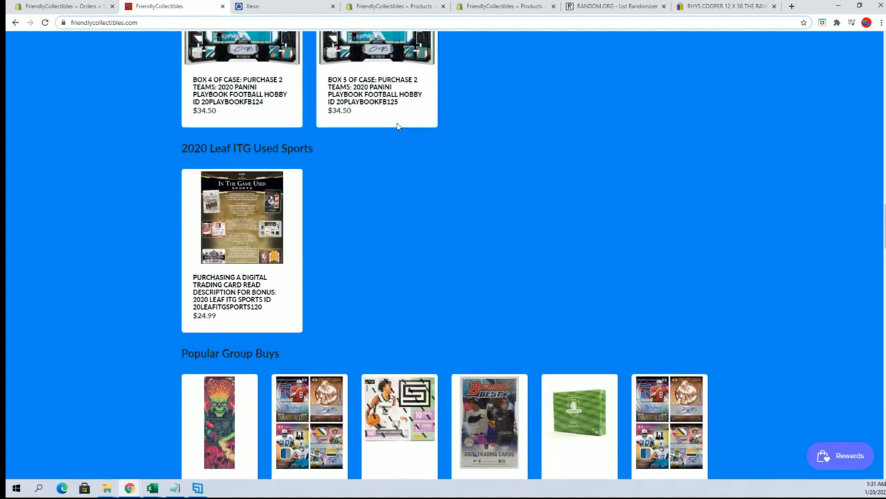
scroll("up", 3)
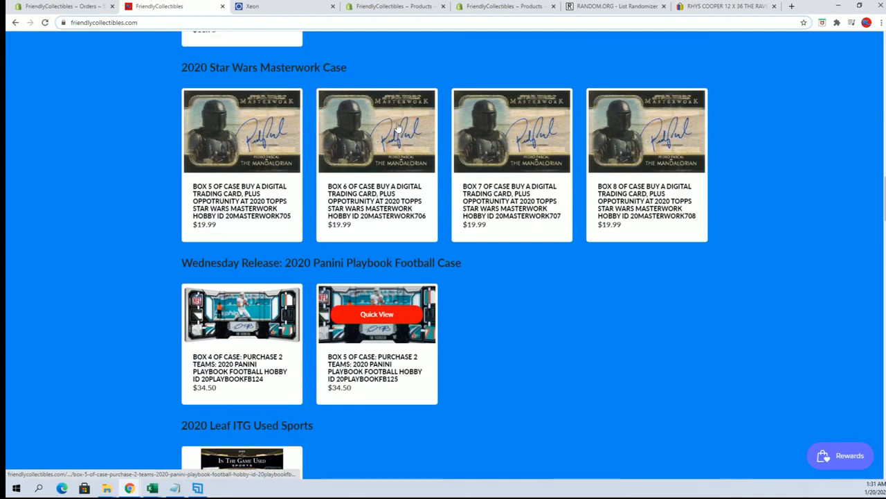